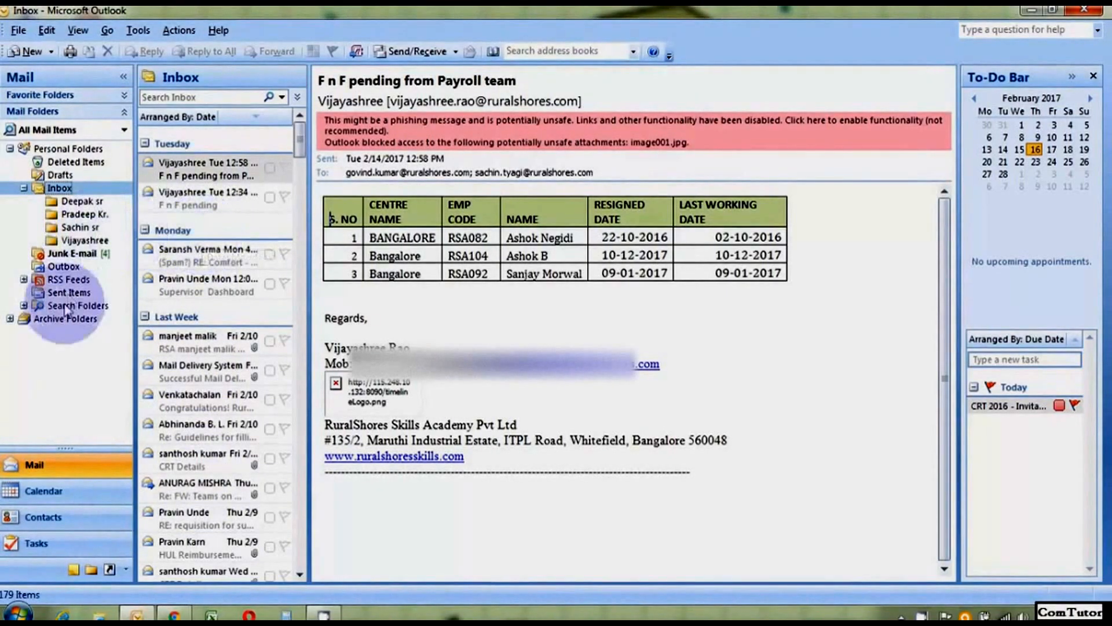
Step: Check Sent Items, return to the Inbox, and bring up the Tools menu
click(69, 292)
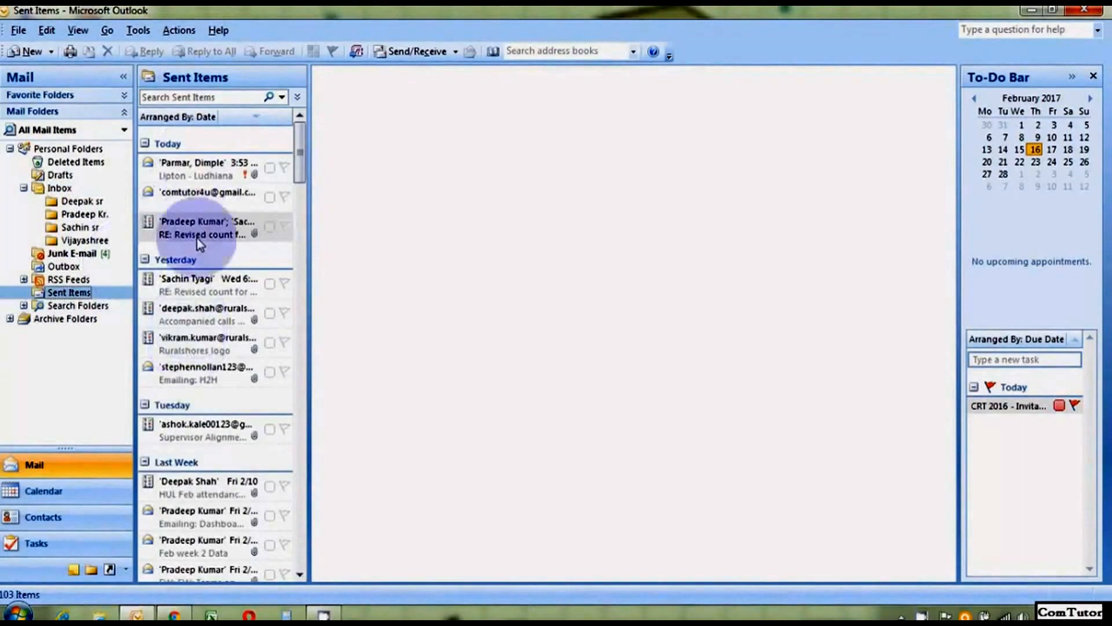
click(60, 187)
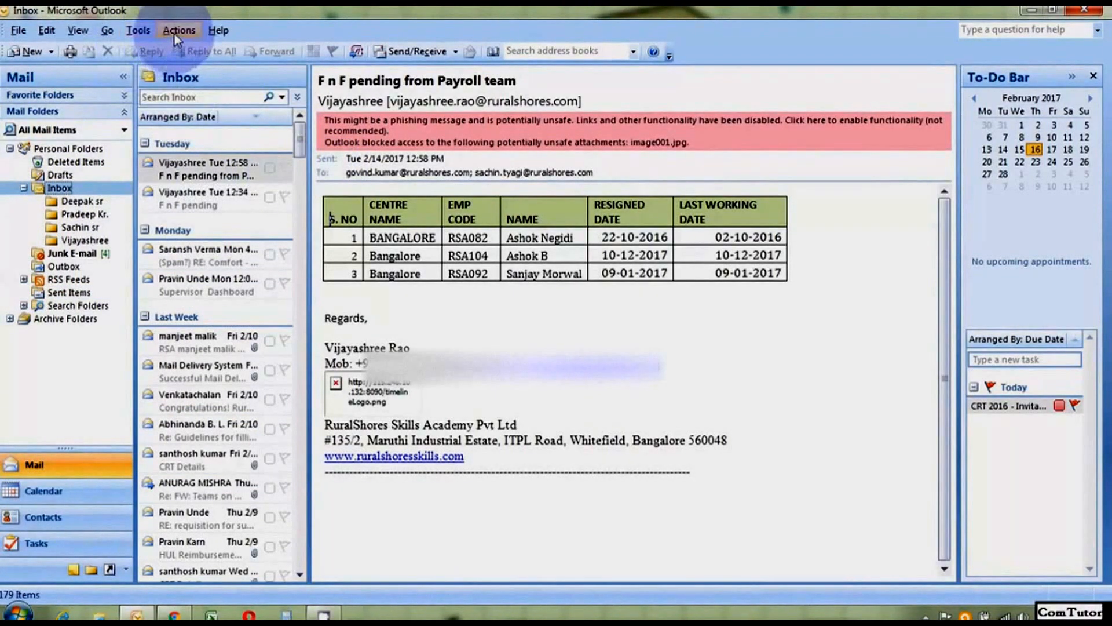
click(137, 30)
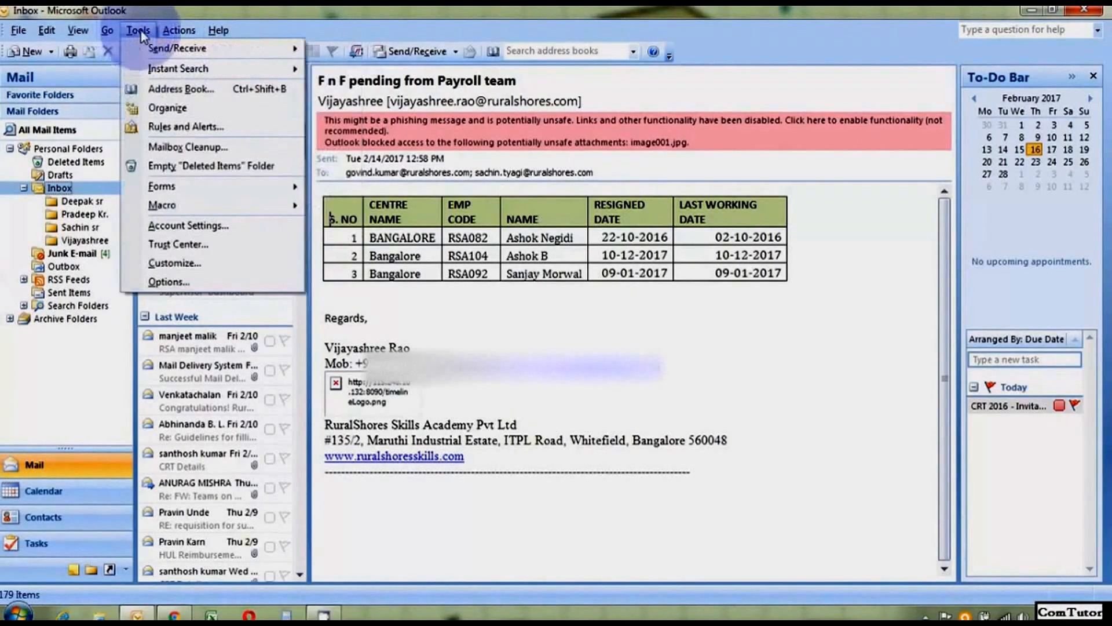
mouse_move(178, 244)
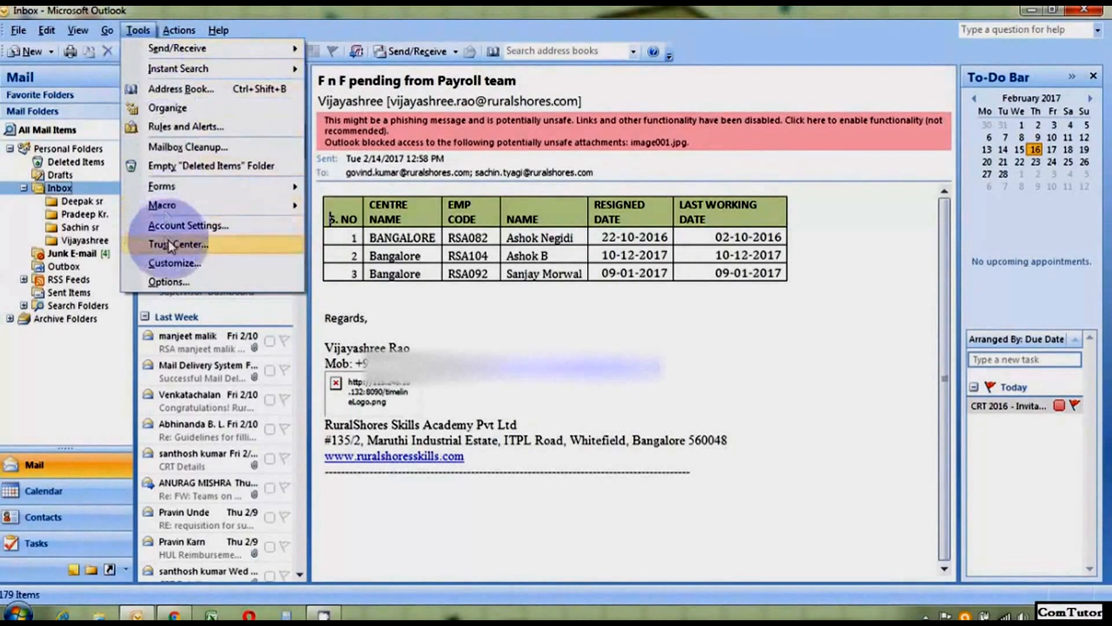
click(138, 30)
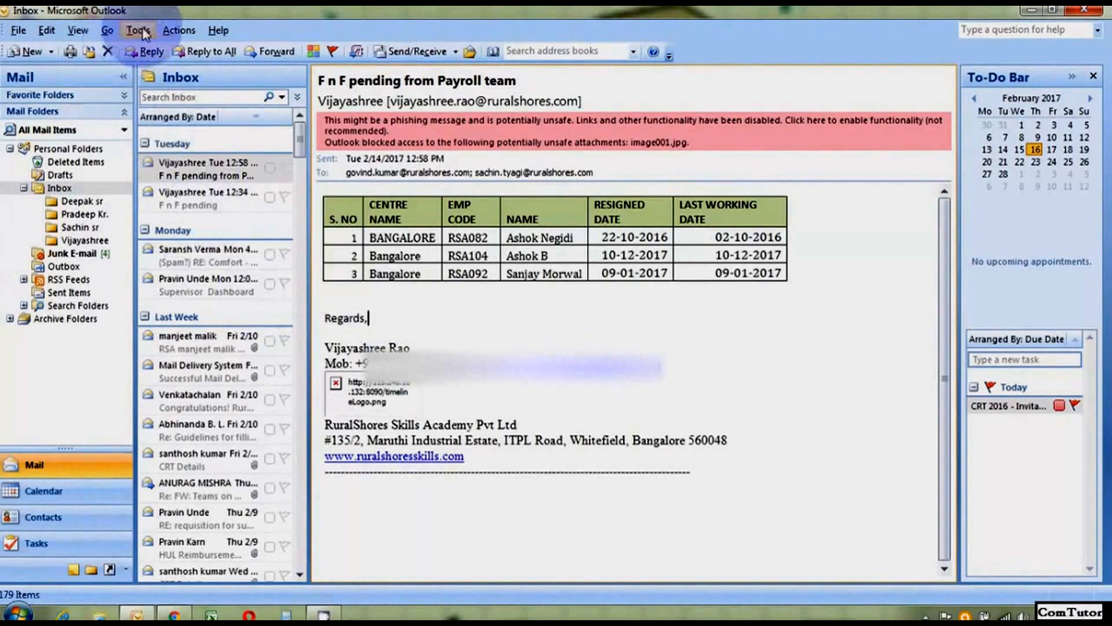
click(137, 30)
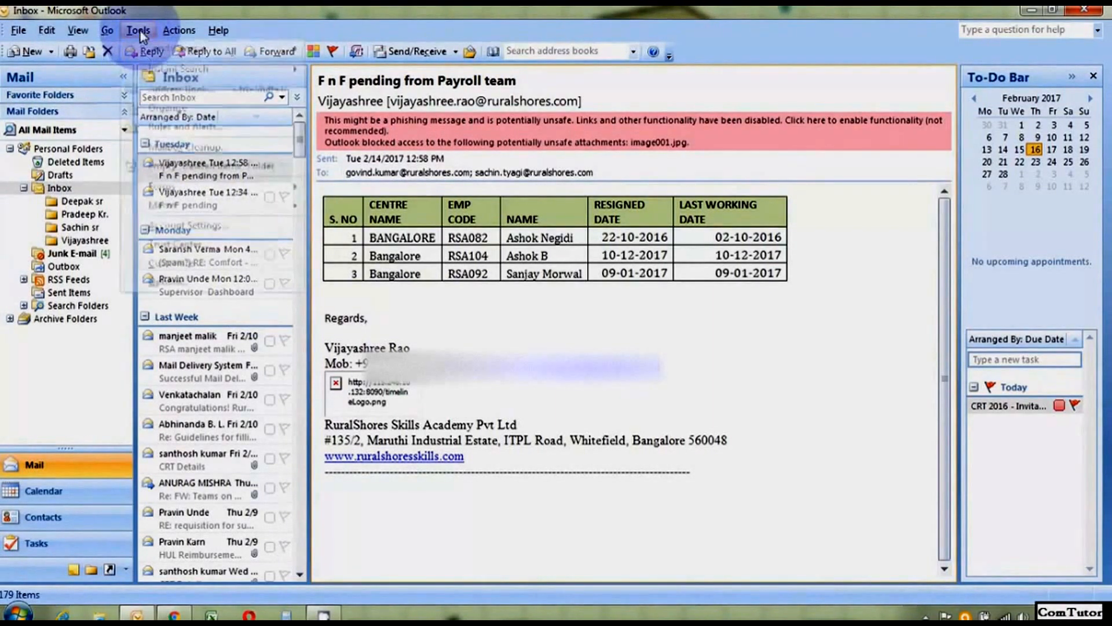
click(138, 29)
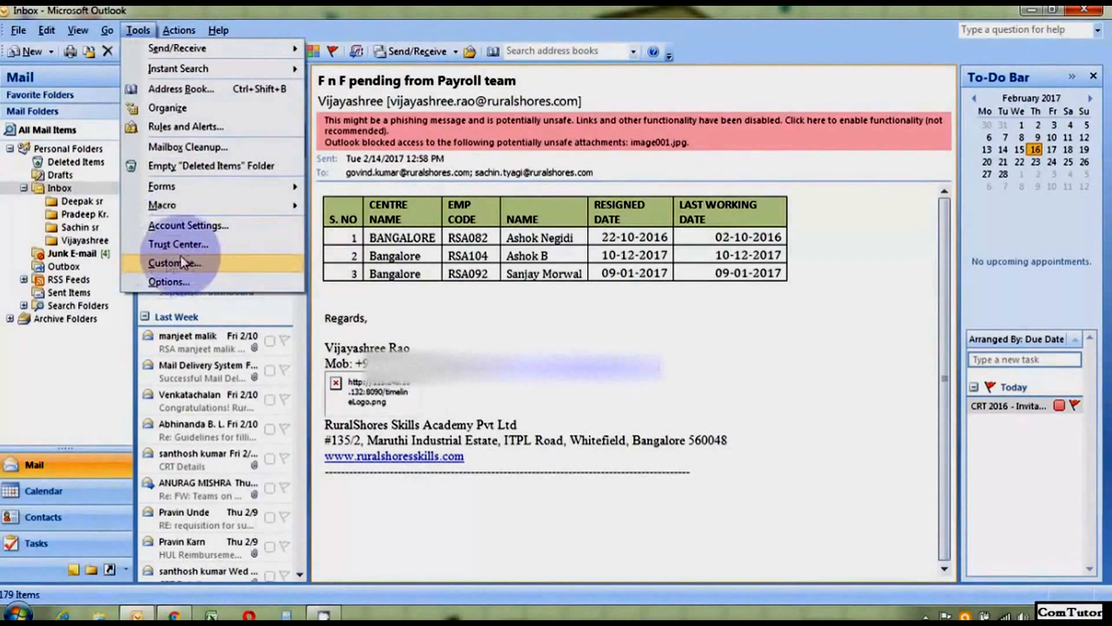
mouse_move(169, 282)
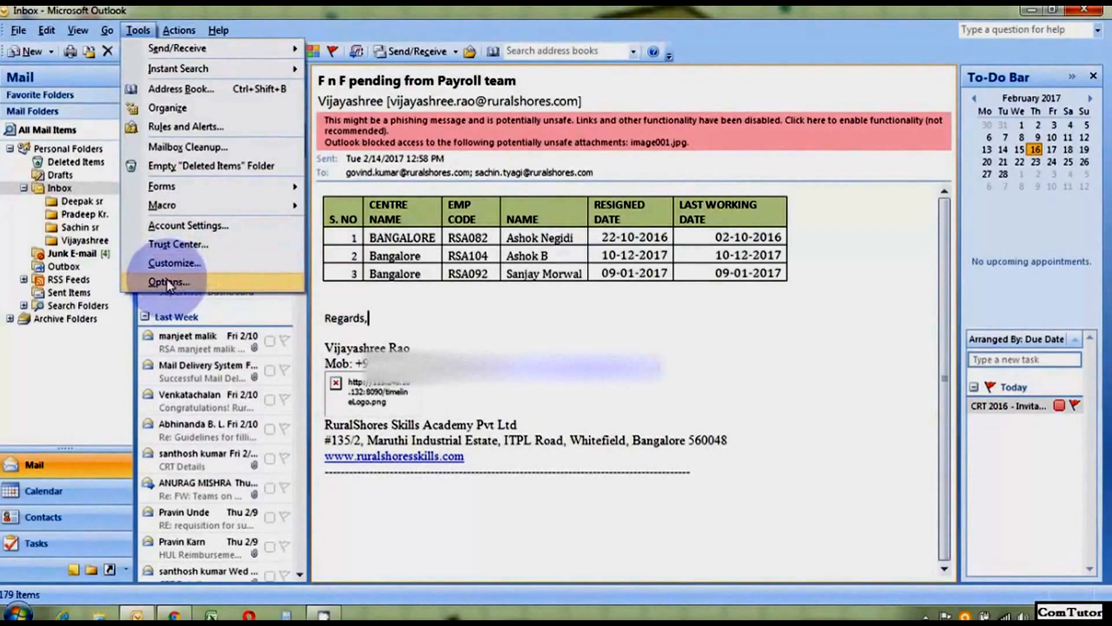
Step: Open Tools > Options and its E-mail Options window from Preferences
click(168, 282)
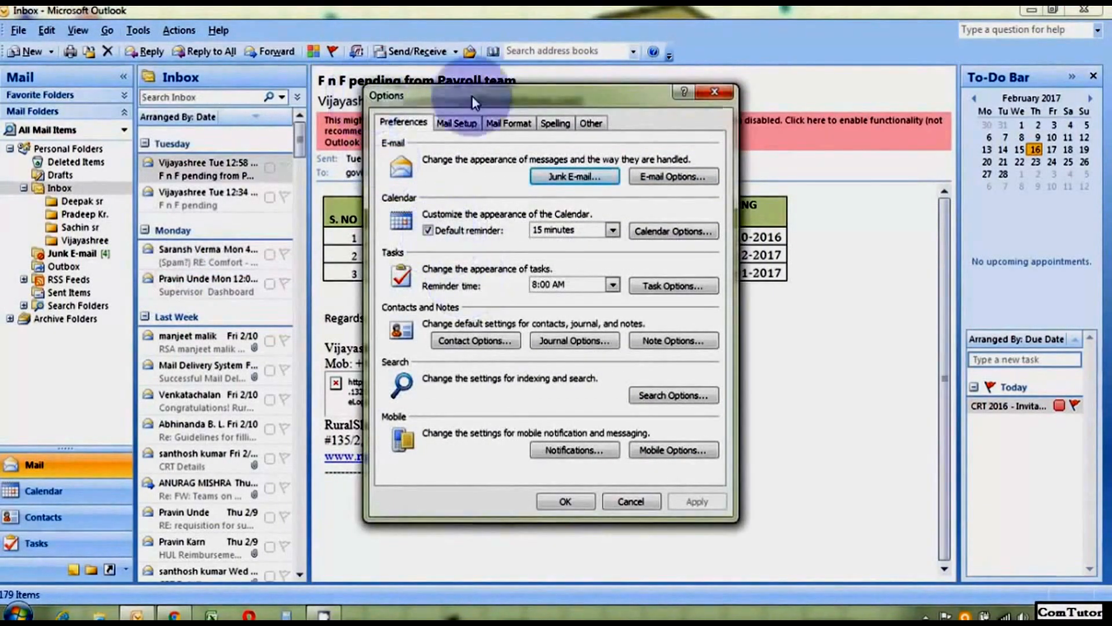
mouse_move(429, 146)
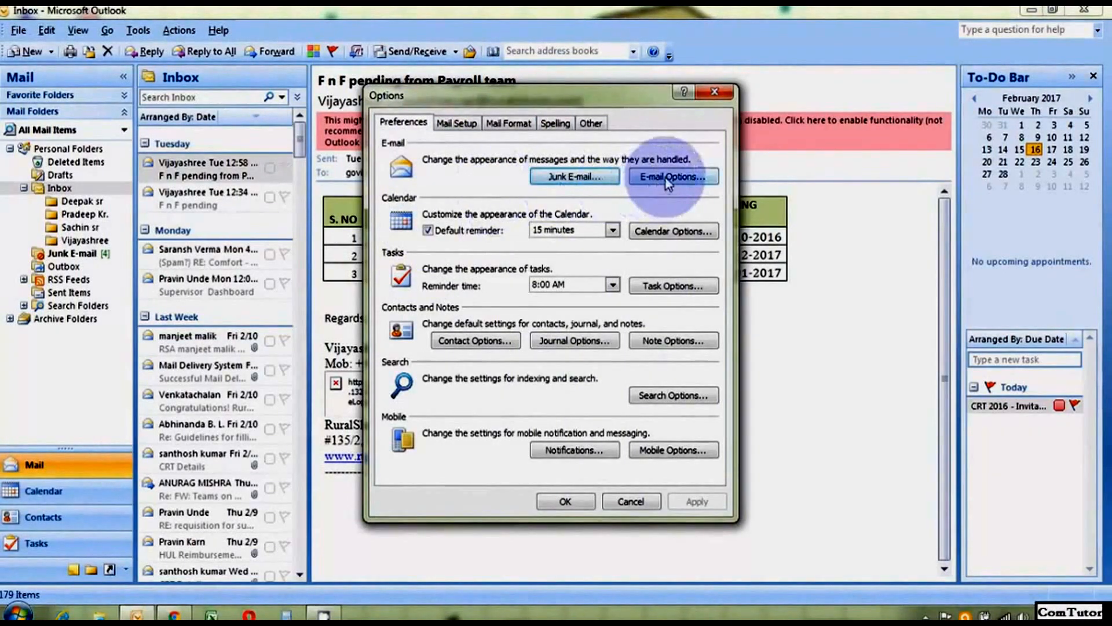
click(671, 176)
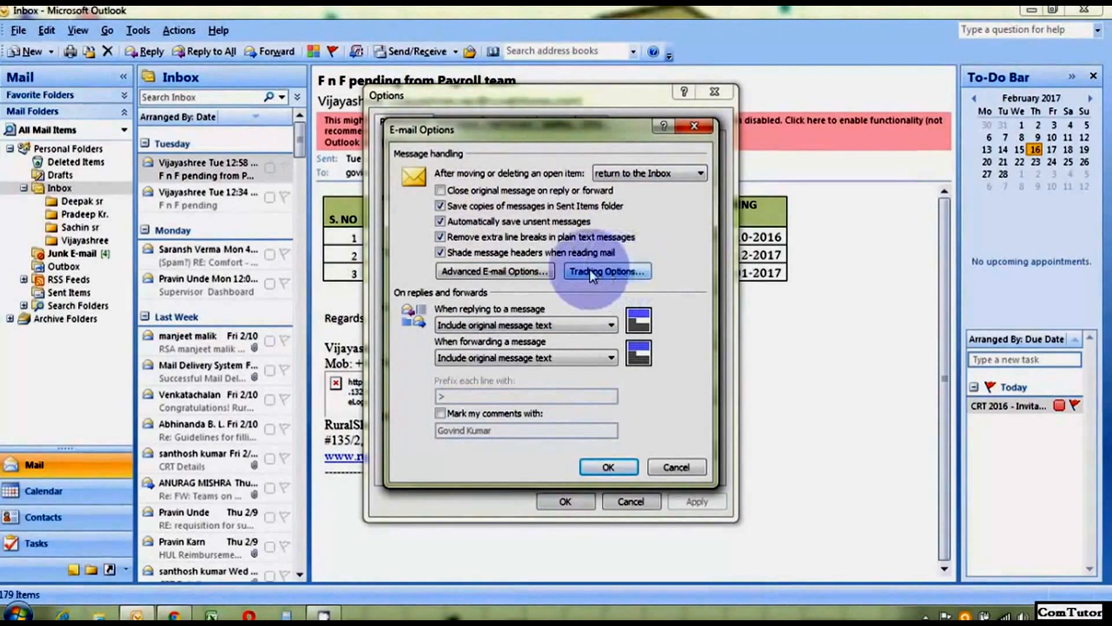
Step: Enable delivery receipts with read receipts left off, confirming Tracking, E-mail and Options dialogs
click(606, 272)
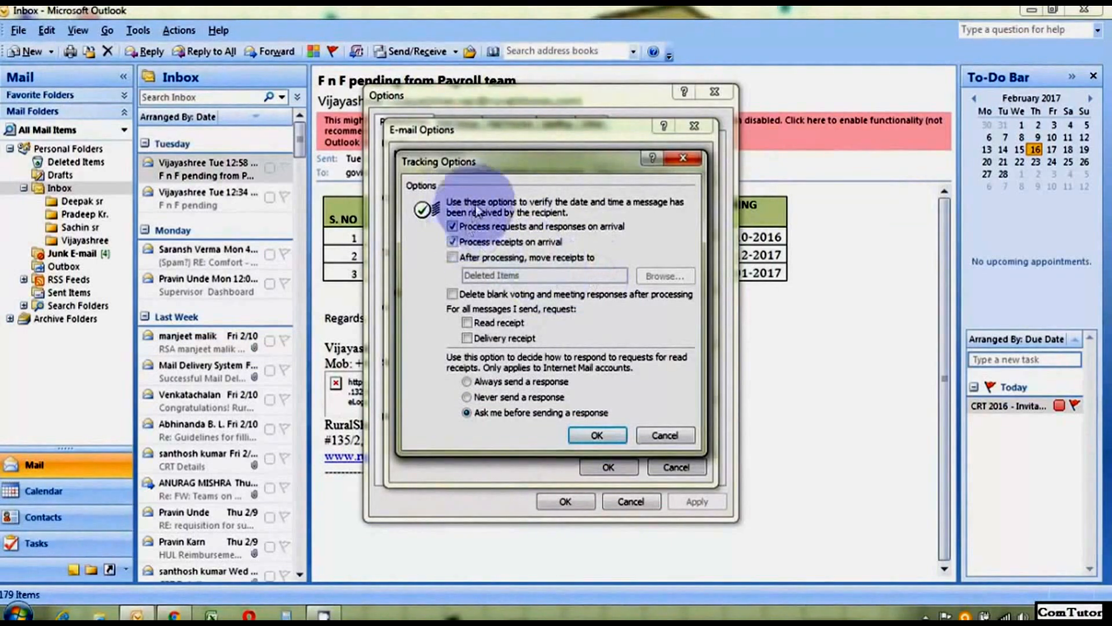
click(452, 241)
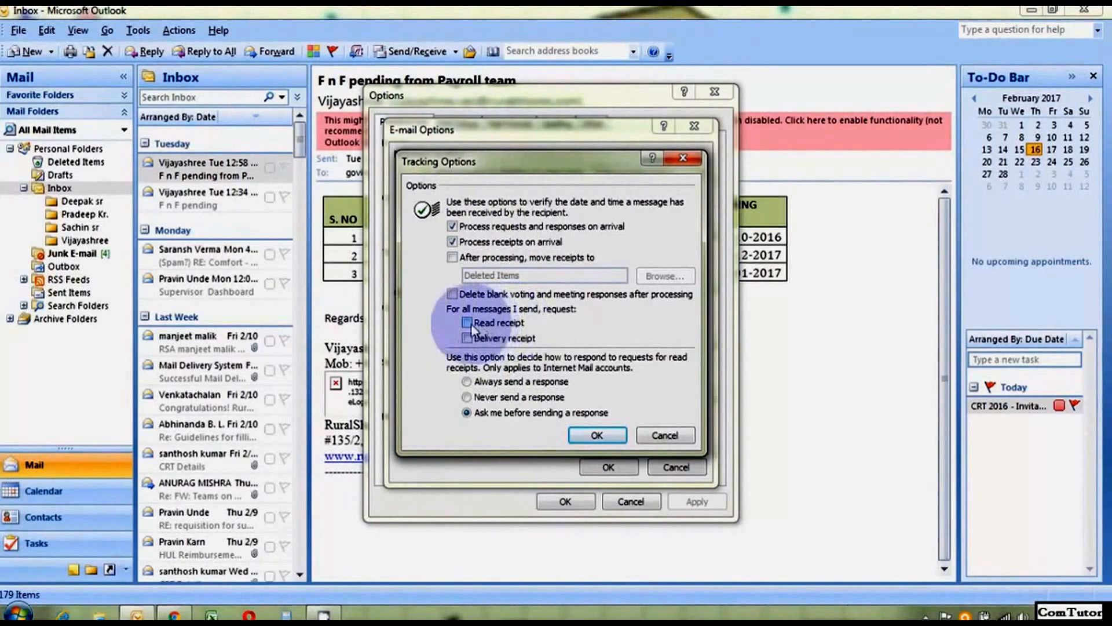
click(468, 323)
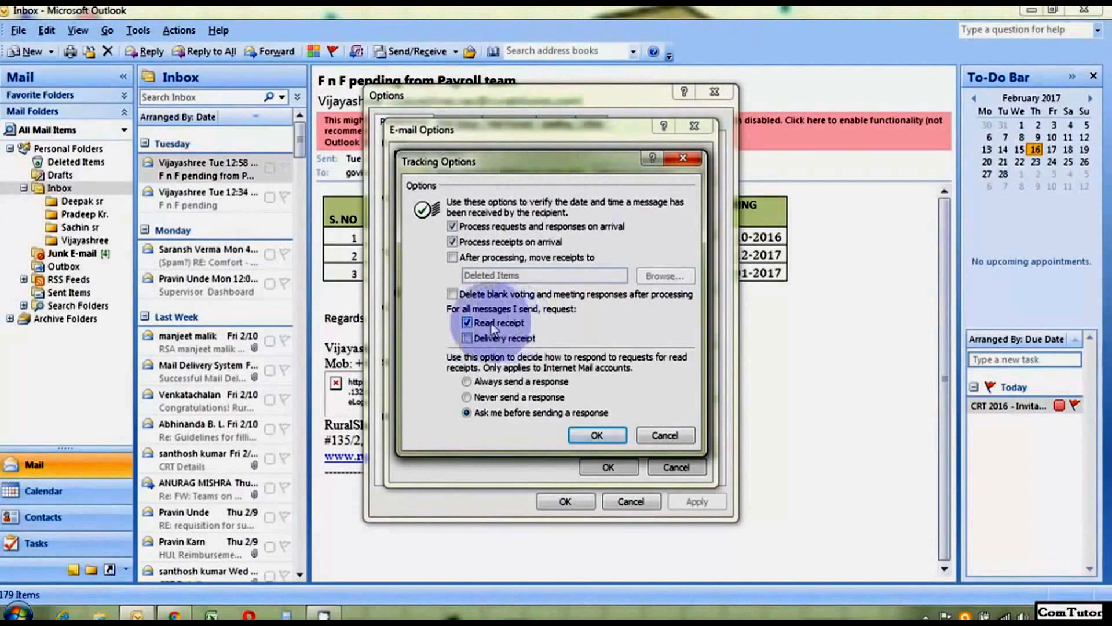
click(467, 322)
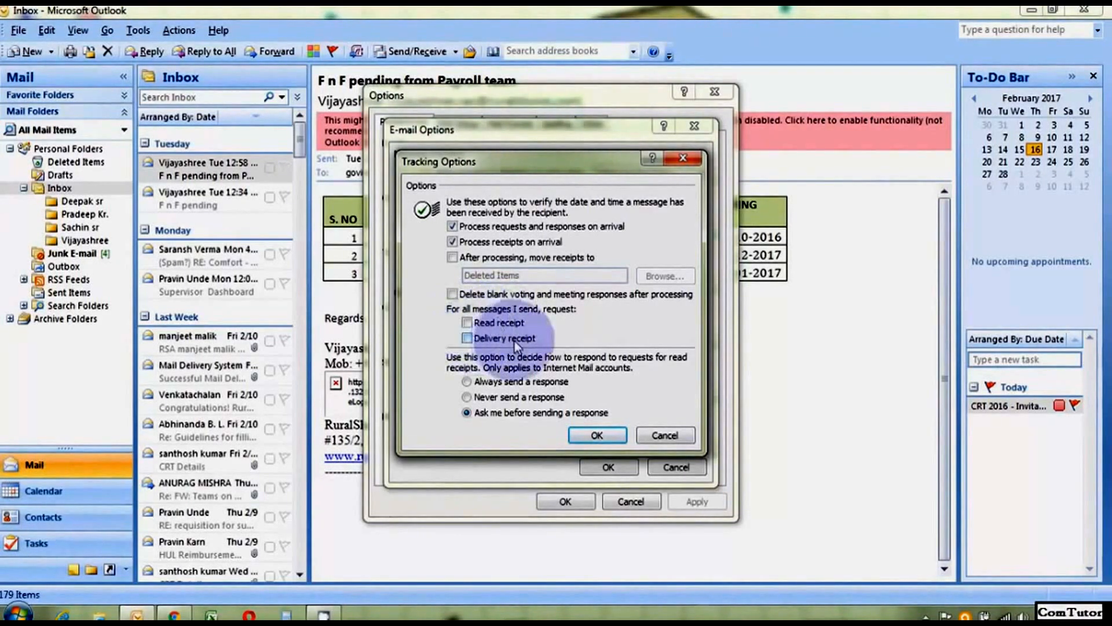
click(467, 338)
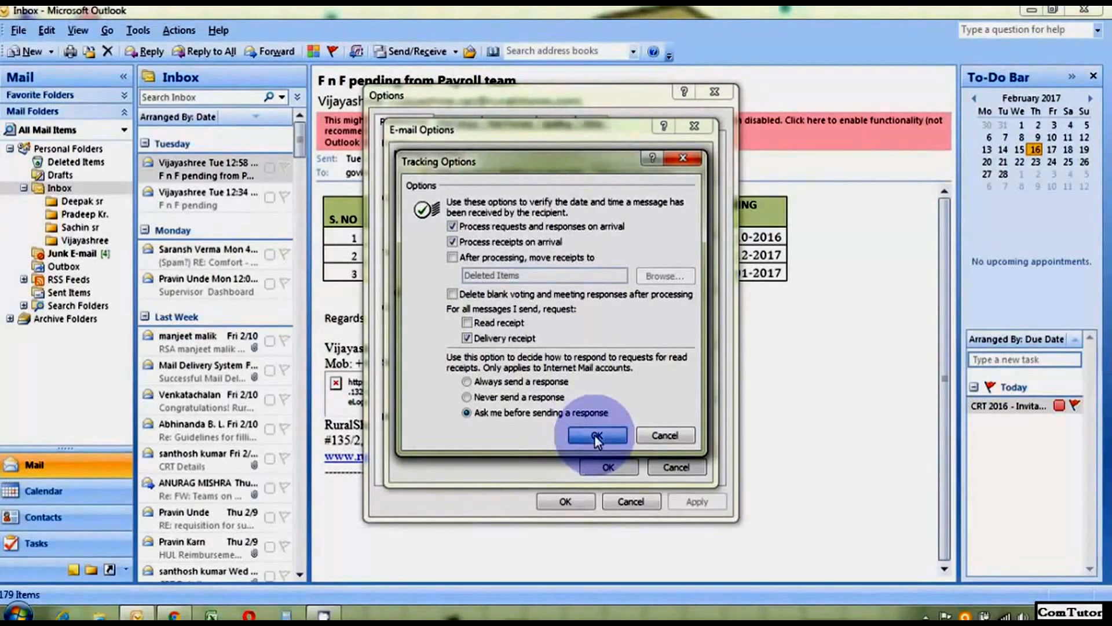
click(596, 435)
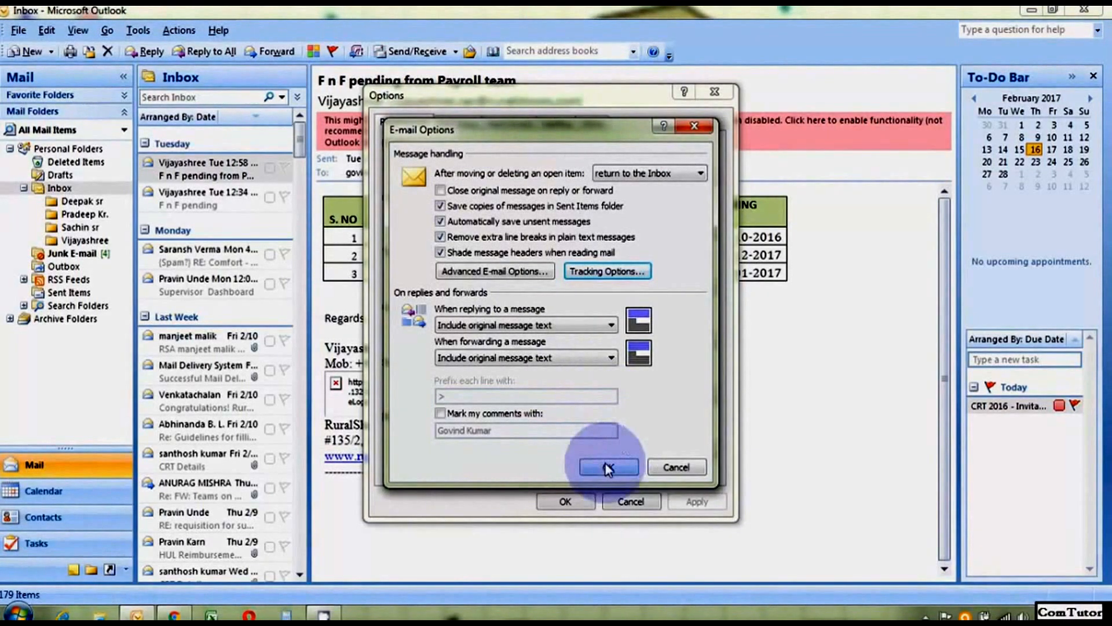
click(606, 467)
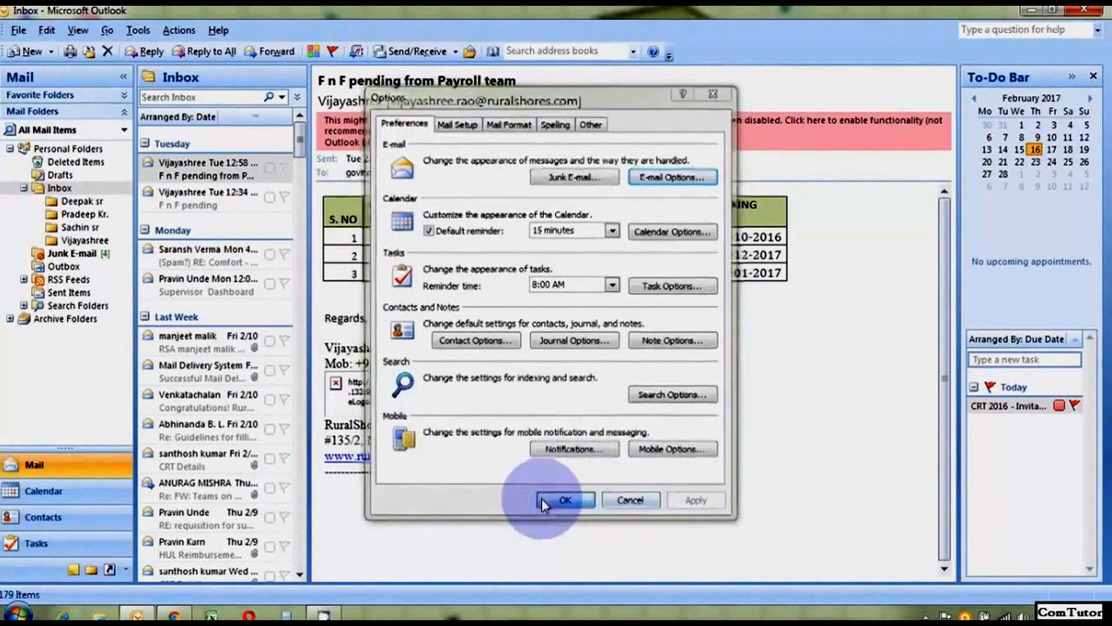
click(563, 500)
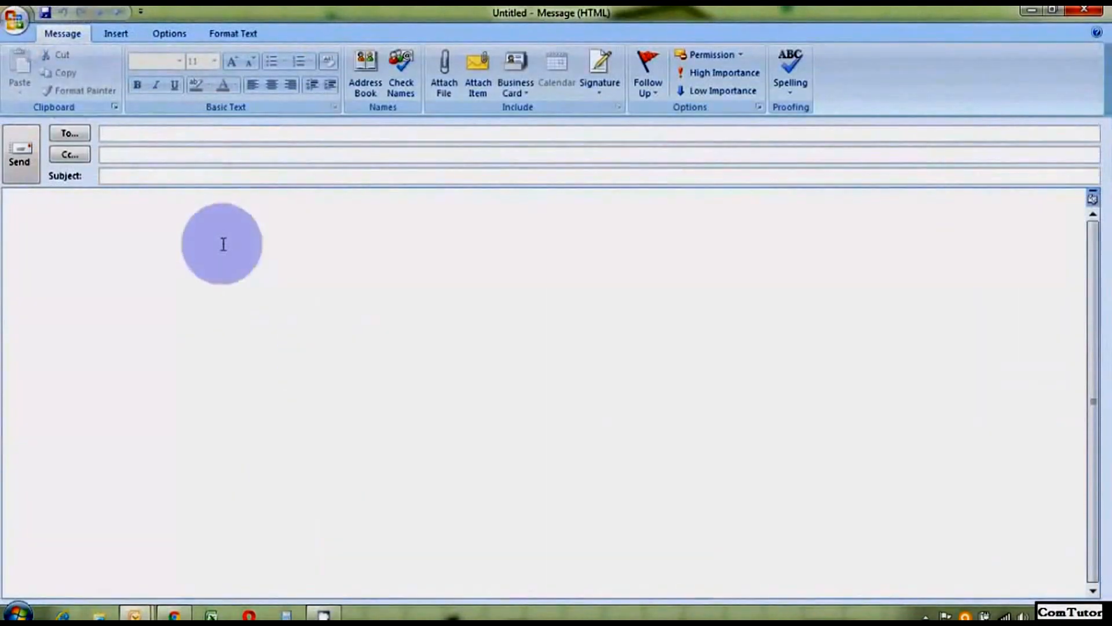
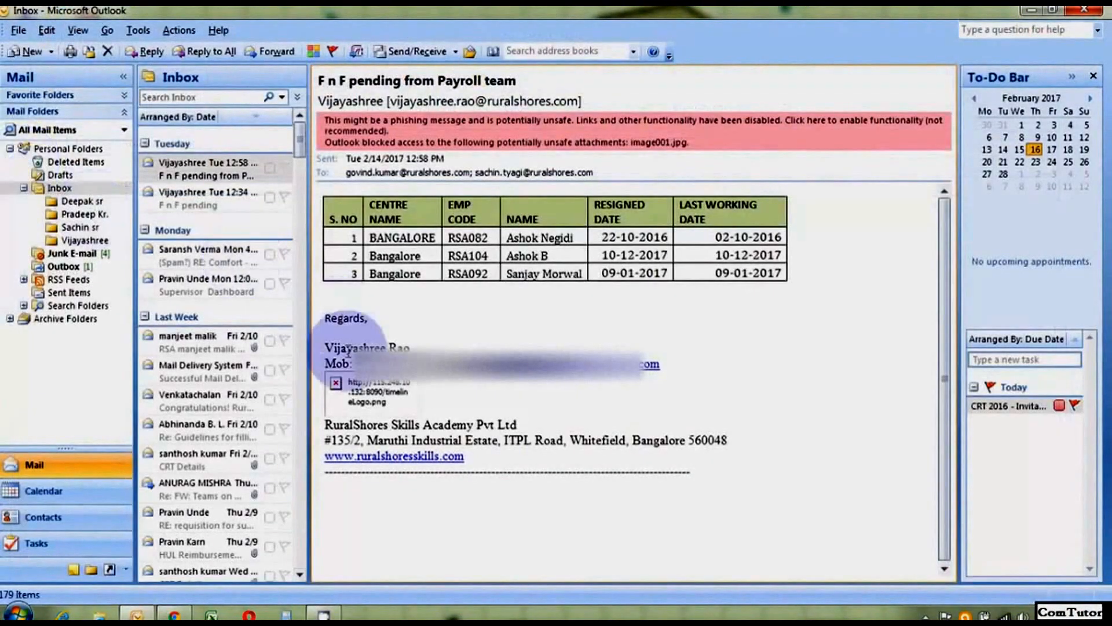
Step: Run Send/Receive from the toolbar to send the queued test message
click(411, 51)
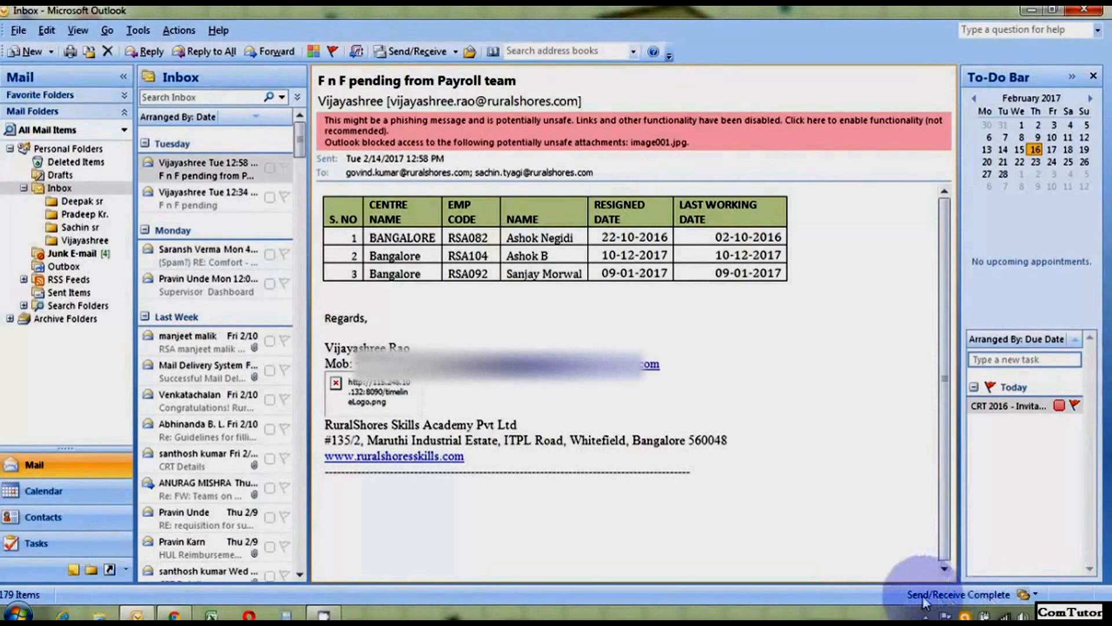
mouse_move(413, 51)
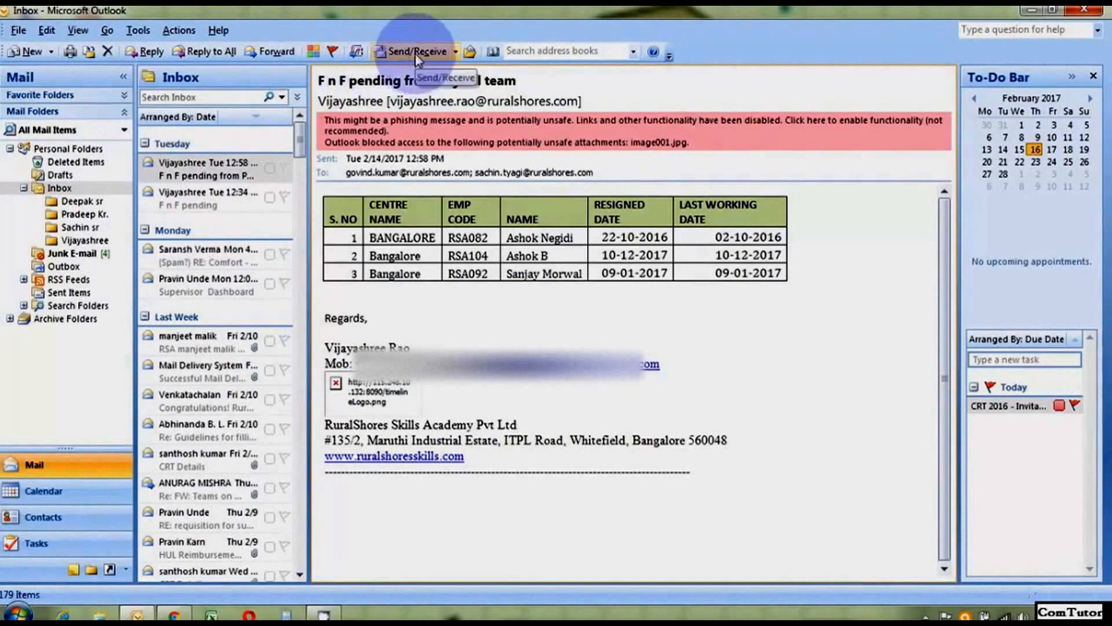
click(414, 51)
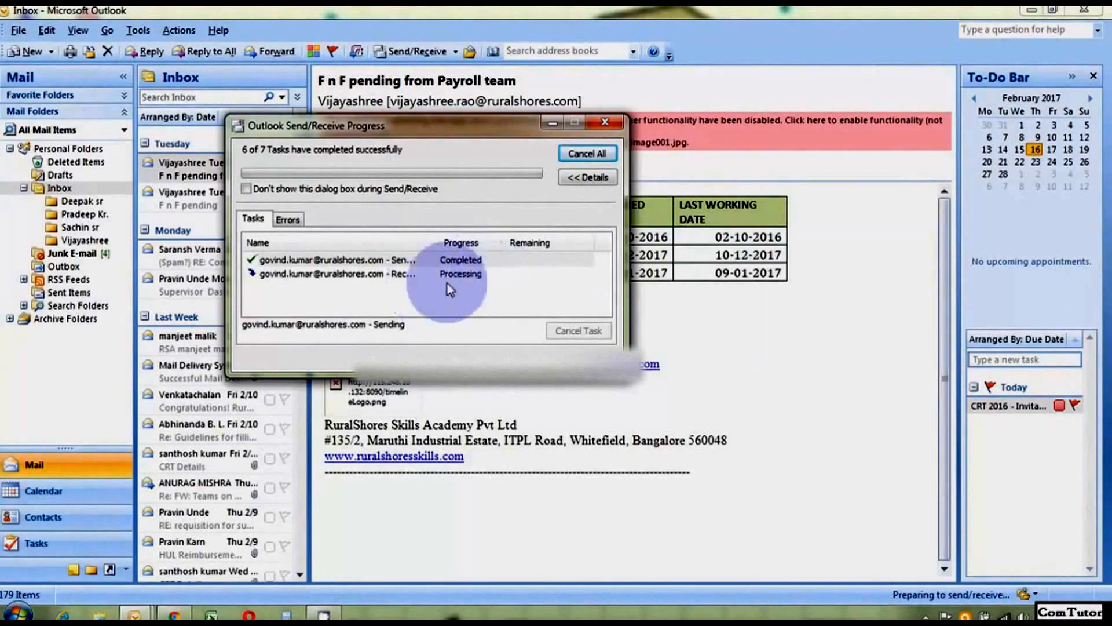
mouse_move(444, 291)
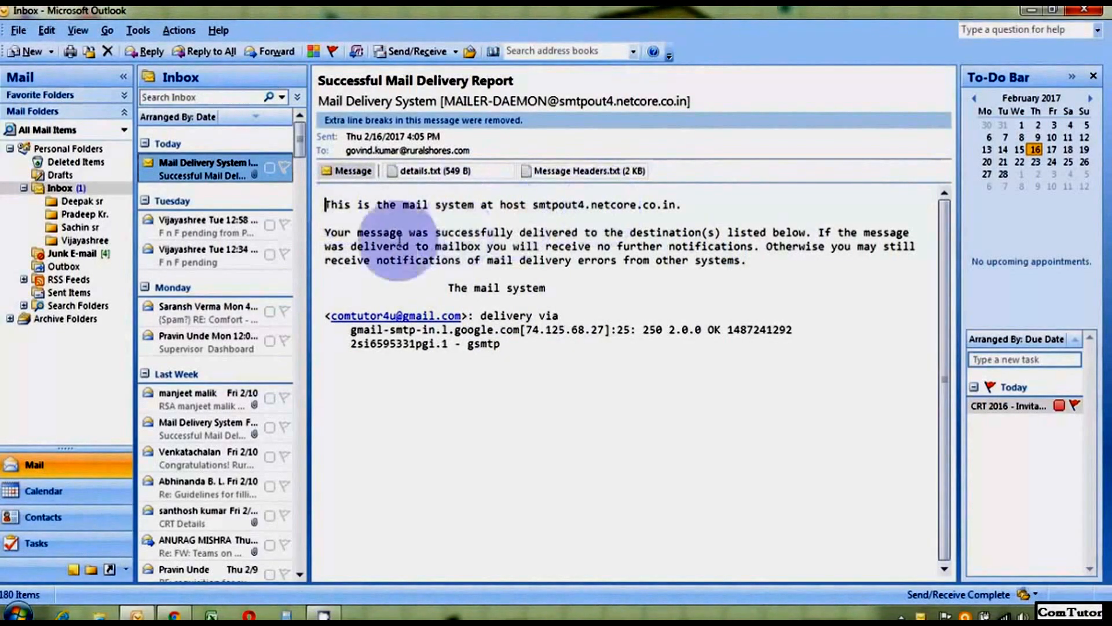
Step: Highlight the report sentence confirming the message was successfully delivered
double_click(338, 232)
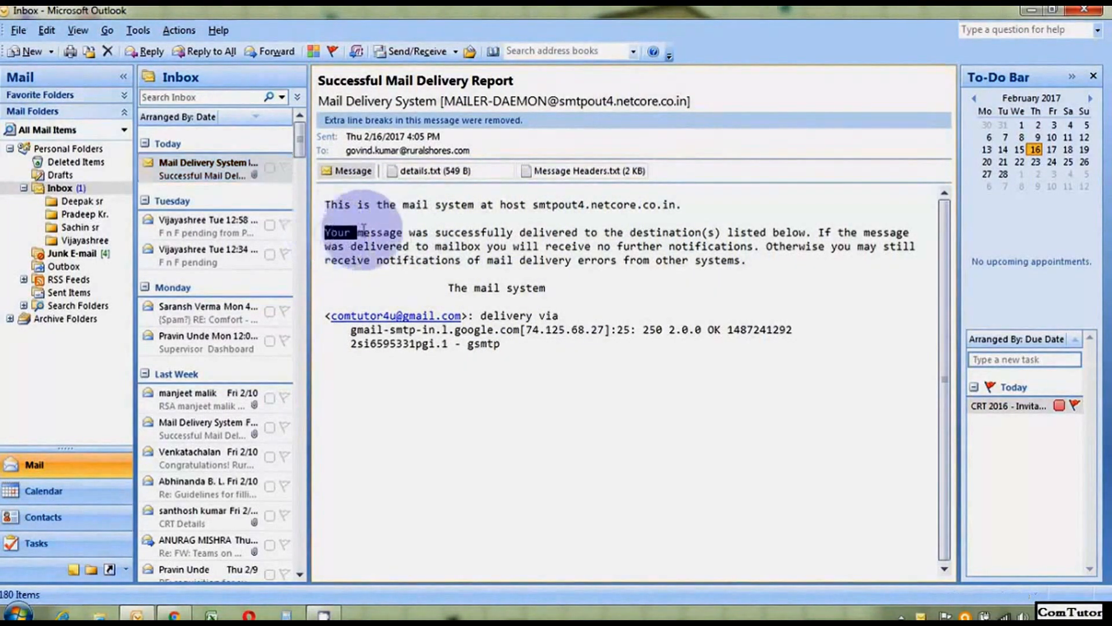
drag(328, 232, 599, 232)
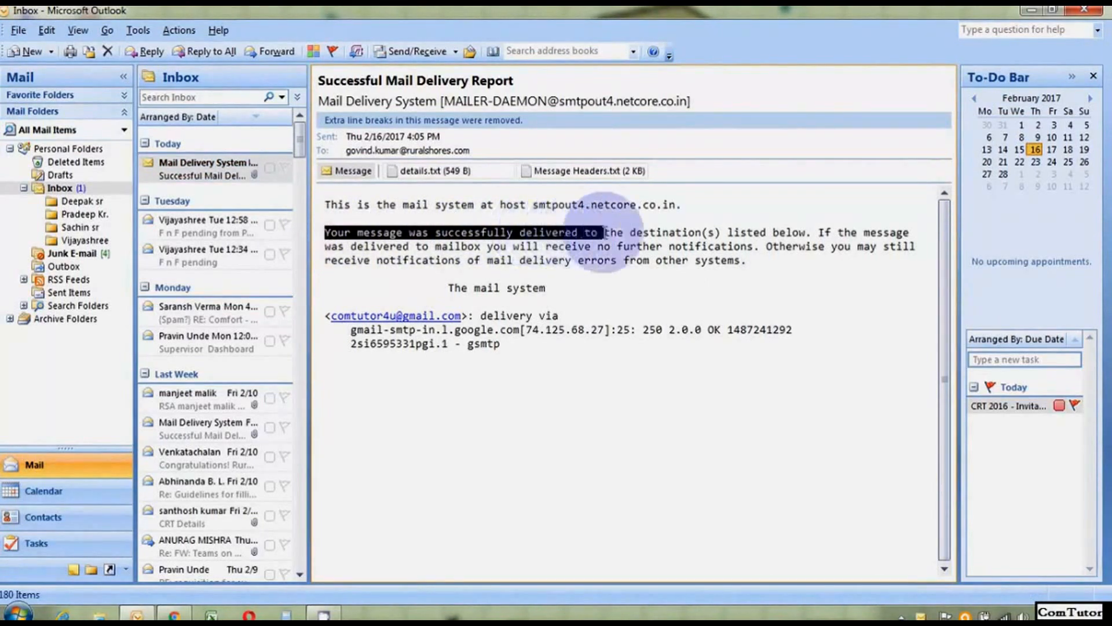
drag(600, 232, 715, 231)
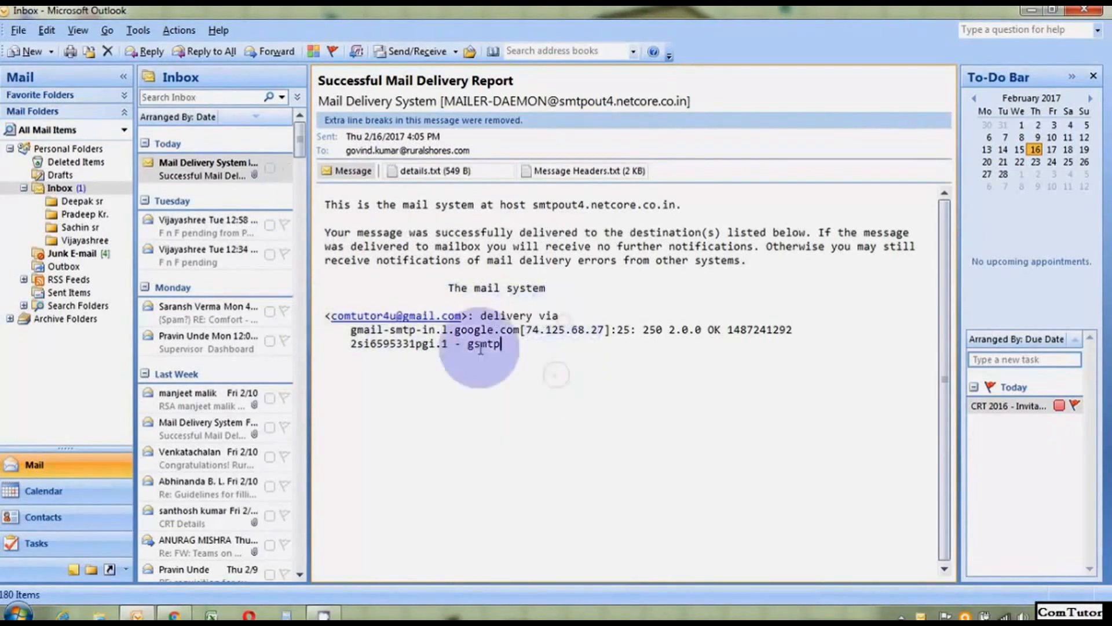
drag(326, 231, 717, 231)
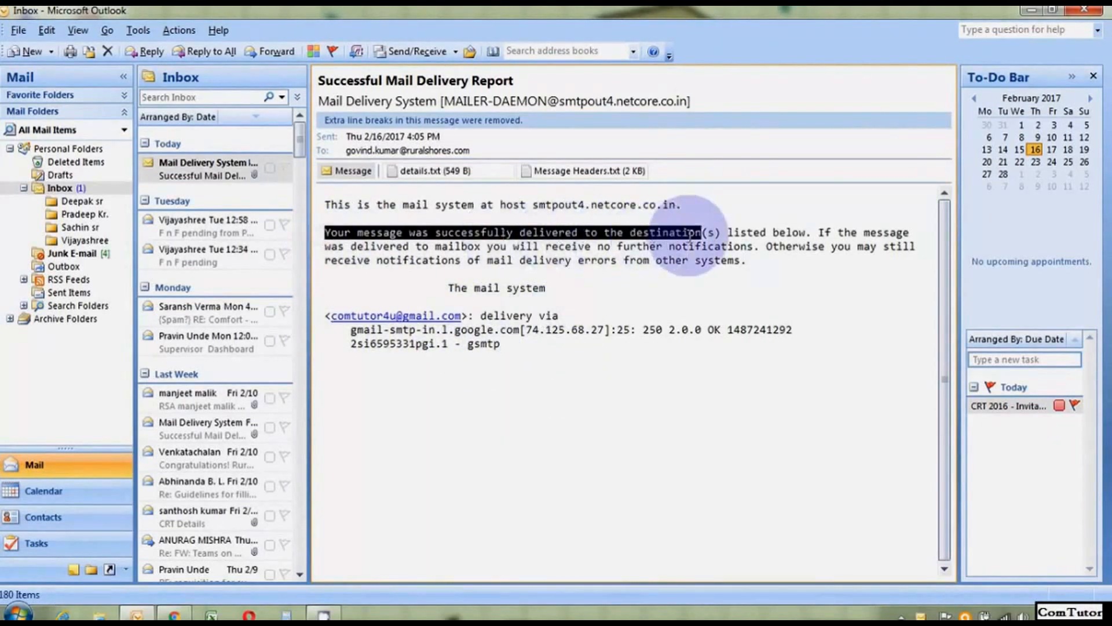